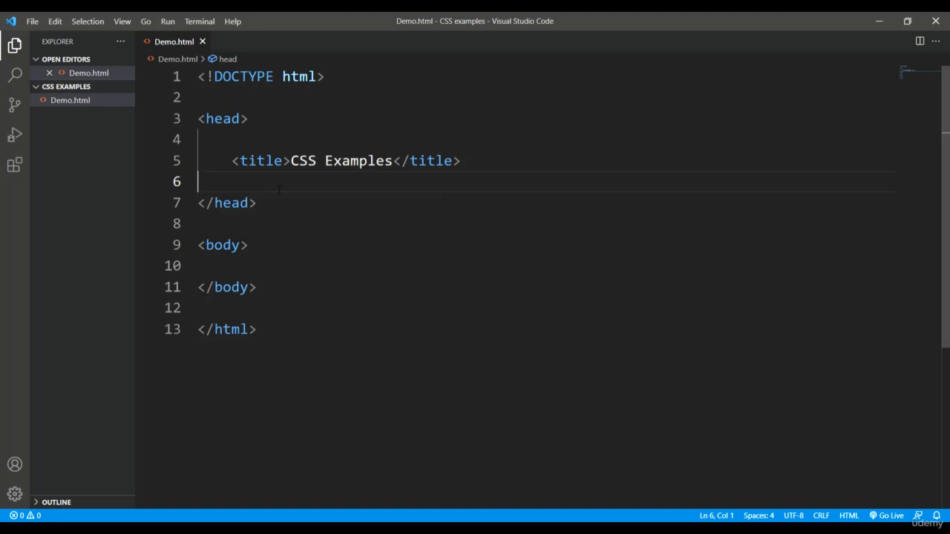
{"action": "mouse_move", "coordinate": [288, 181]}
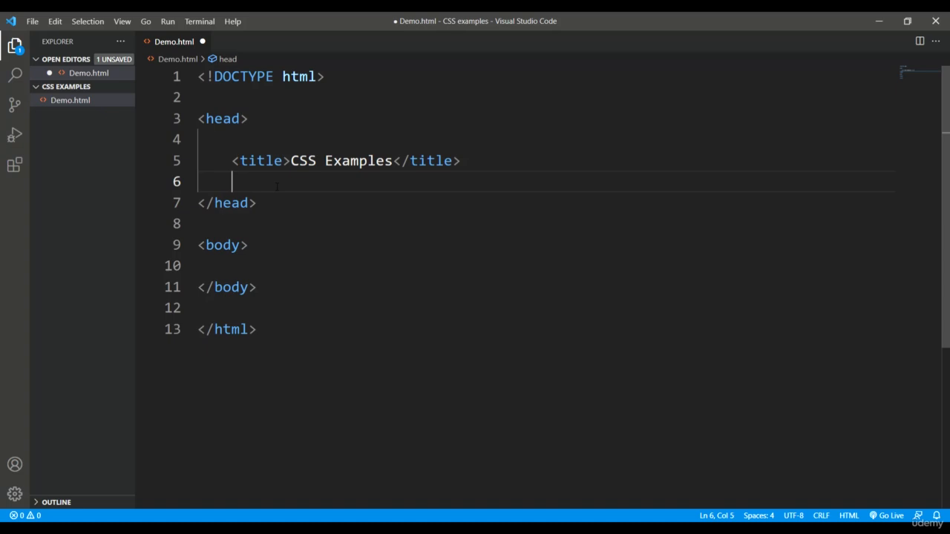
Save Demo.html and add a style element on its own lines inside the head.
{"action": "key", "text": "Ctrl+s"}
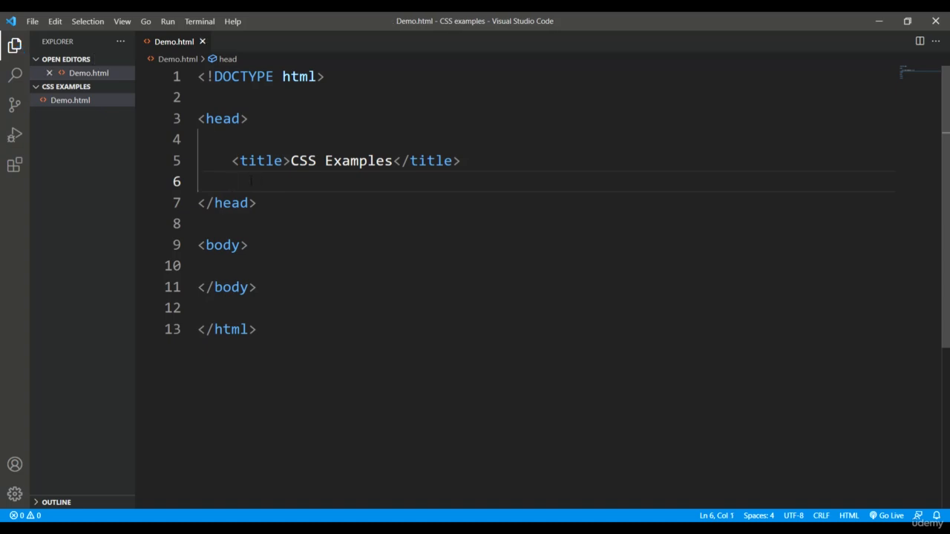
{"action": "key", "text": "Tab"}
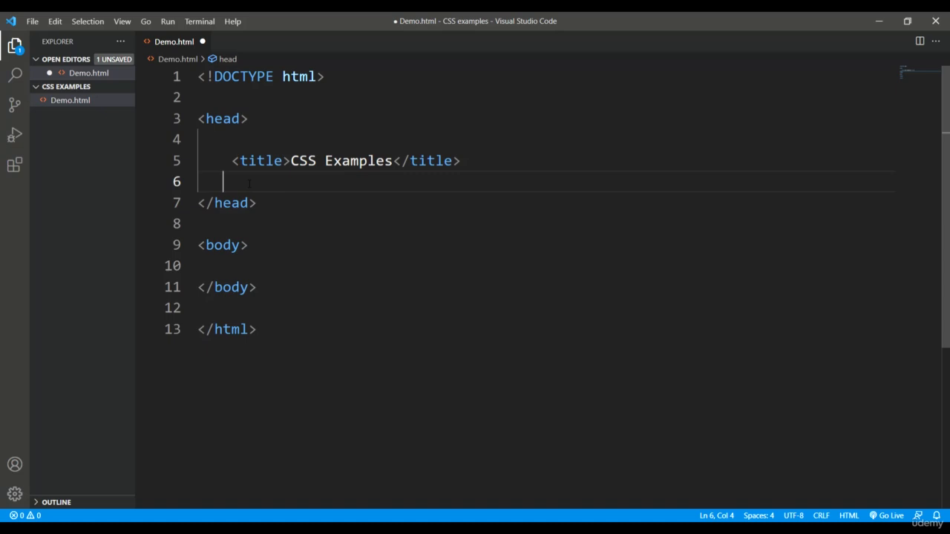
{"action": "type", "text": "<"}
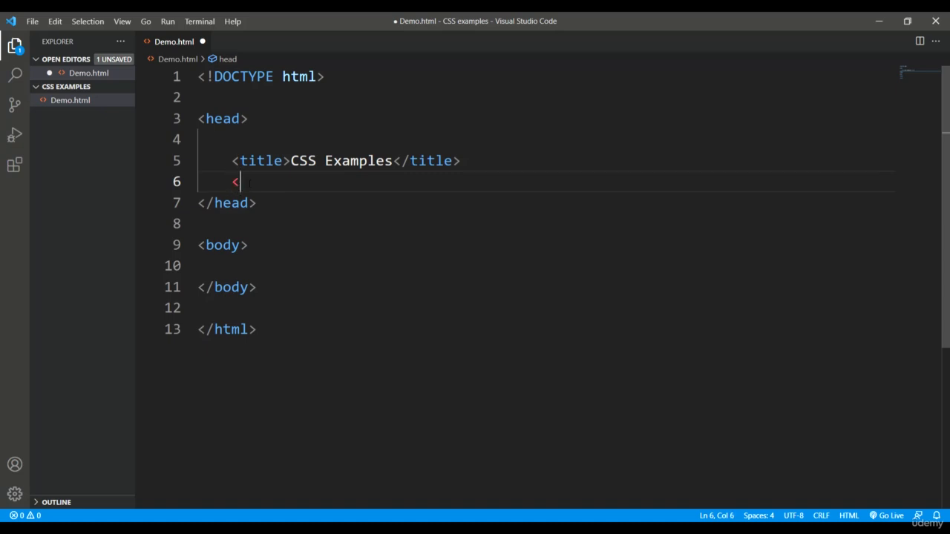
{"action": "type", "text": "style></style>"}
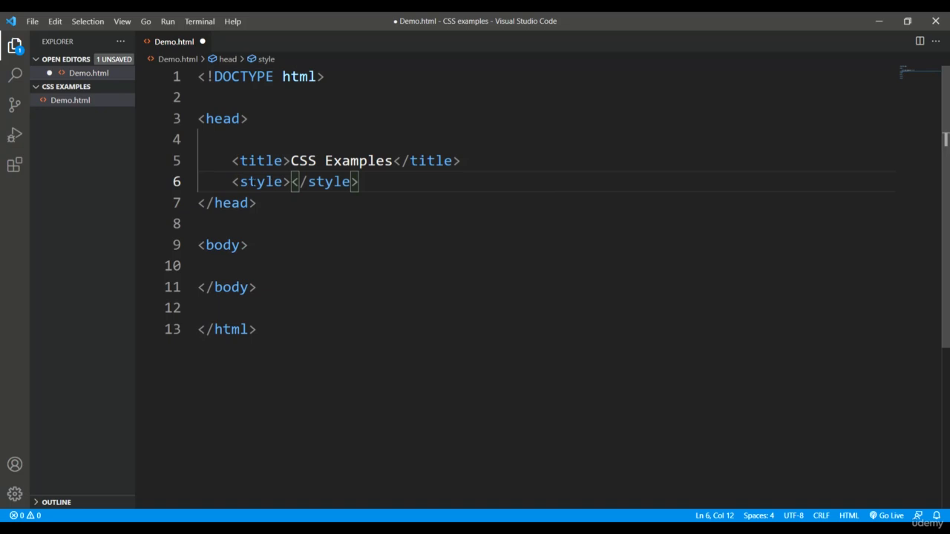
{"action": "key", "text": "Enter"}
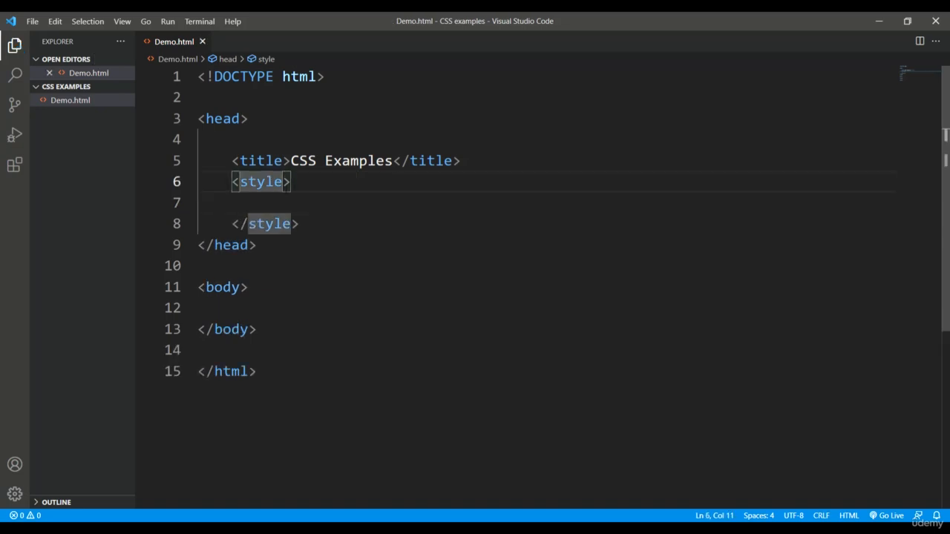
Give the style tag type="text/css" and leave an empty line inside the block.
{"action": "type", "text": "type"}
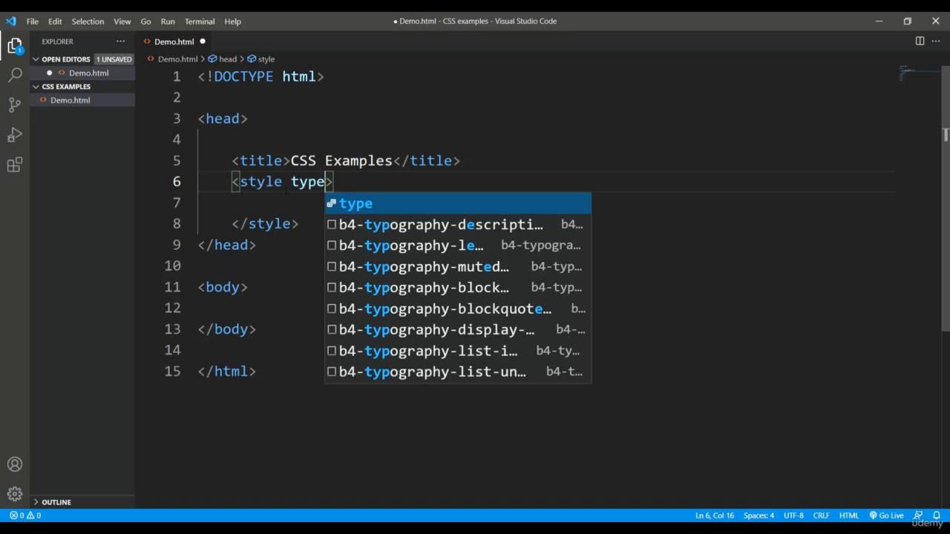
{"action": "type", "text": "=\"\""}
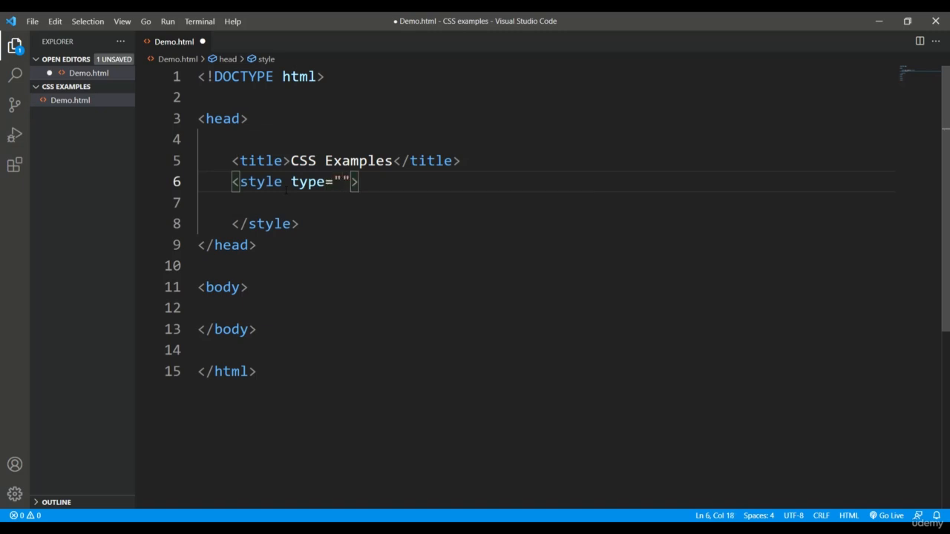
{"action": "type", "text": "text"}
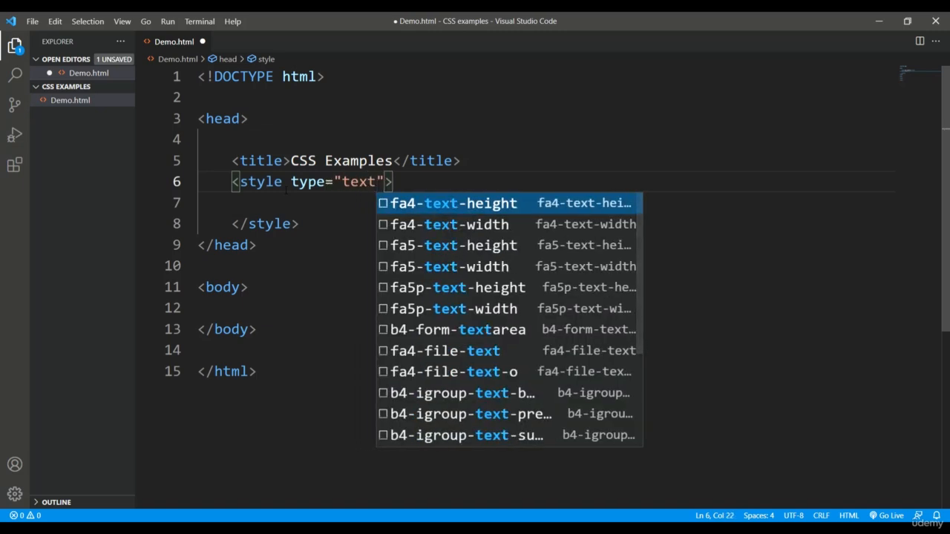
{"action": "type", "text": "/"}
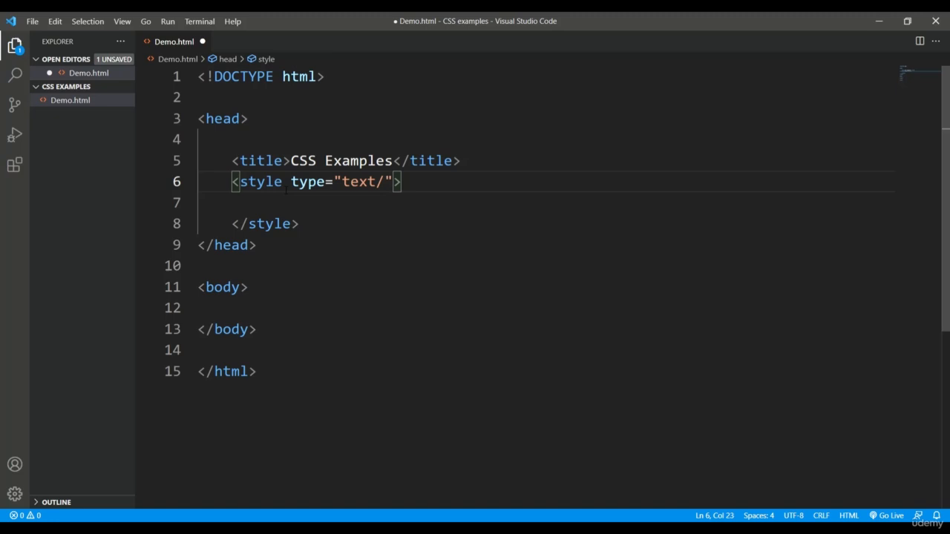
{"action": "type", "text": "css"}
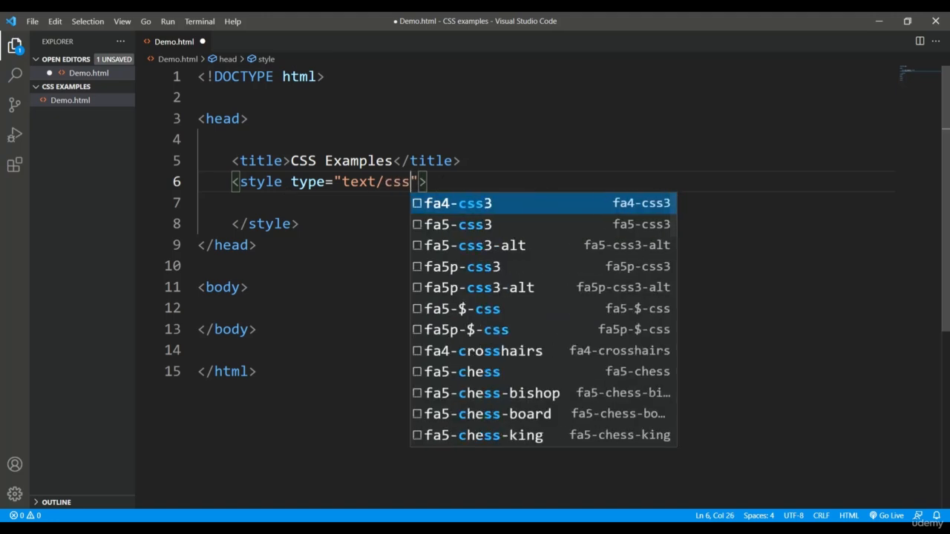
{"action": "key", "text": "Escape"}
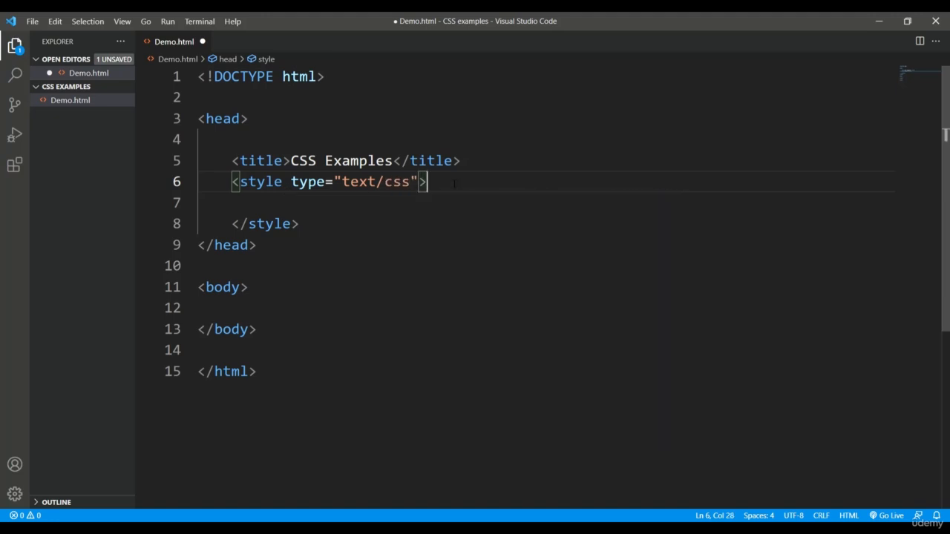
{"action": "key", "text": "Enter"}
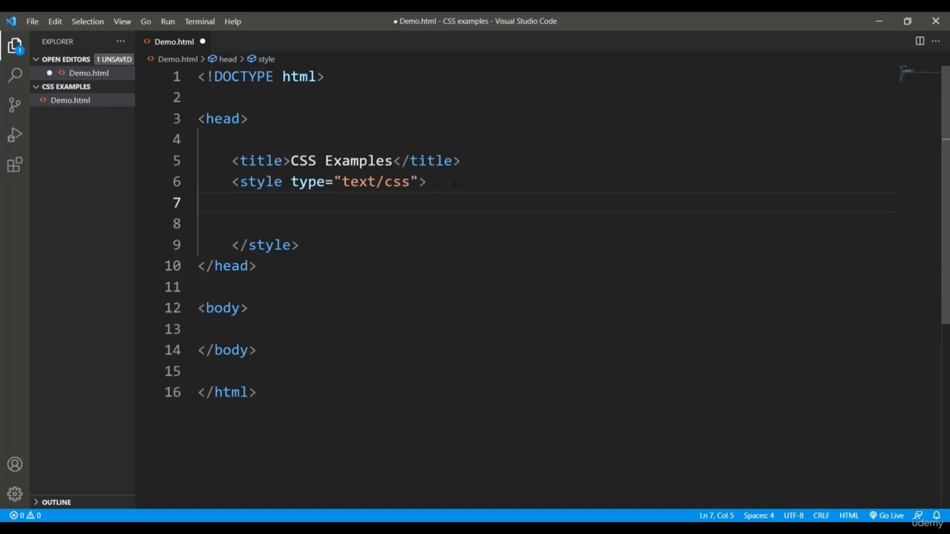
Write an h1 rule with color blue and font-family Trebuchet Ms, then close it.
{"action": "type", "text": "h1{"}
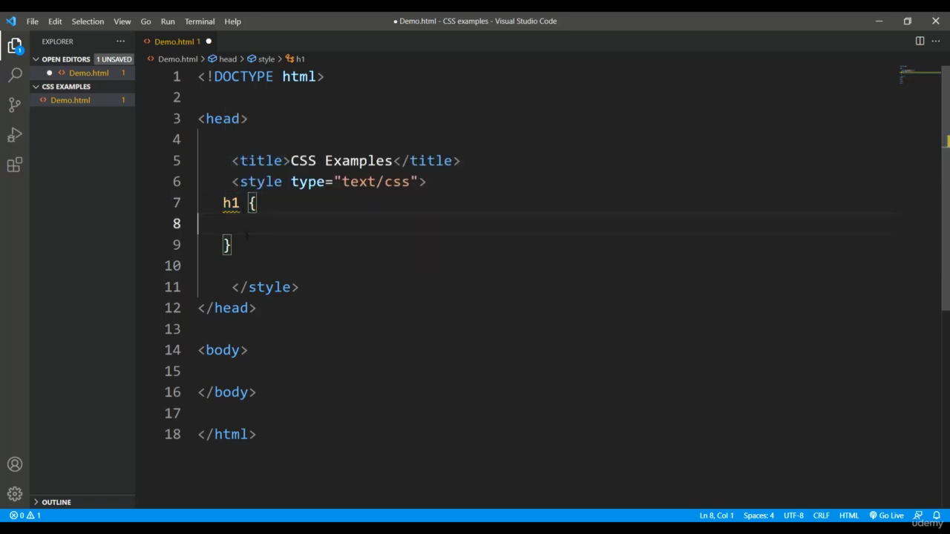
{"action": "type", "text": "color"}
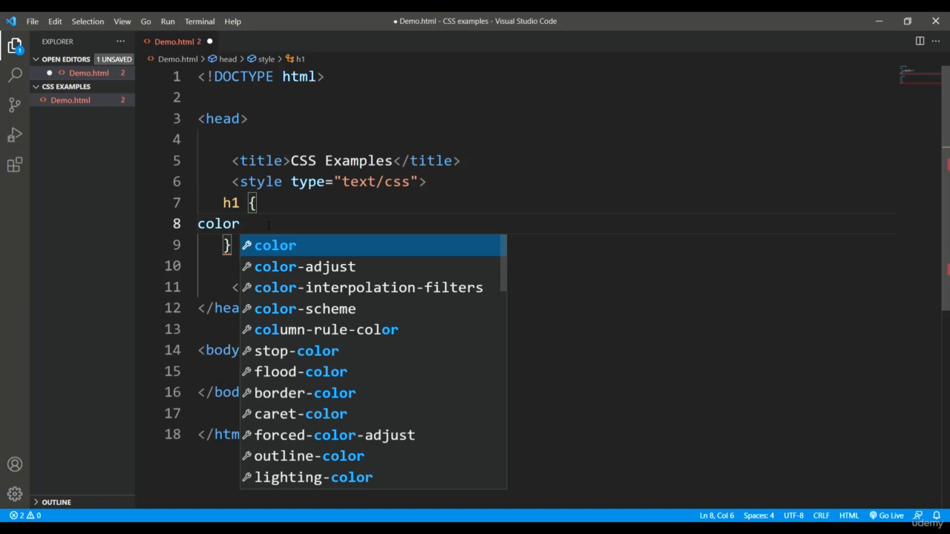
{"action": "type", "text": ":b"}
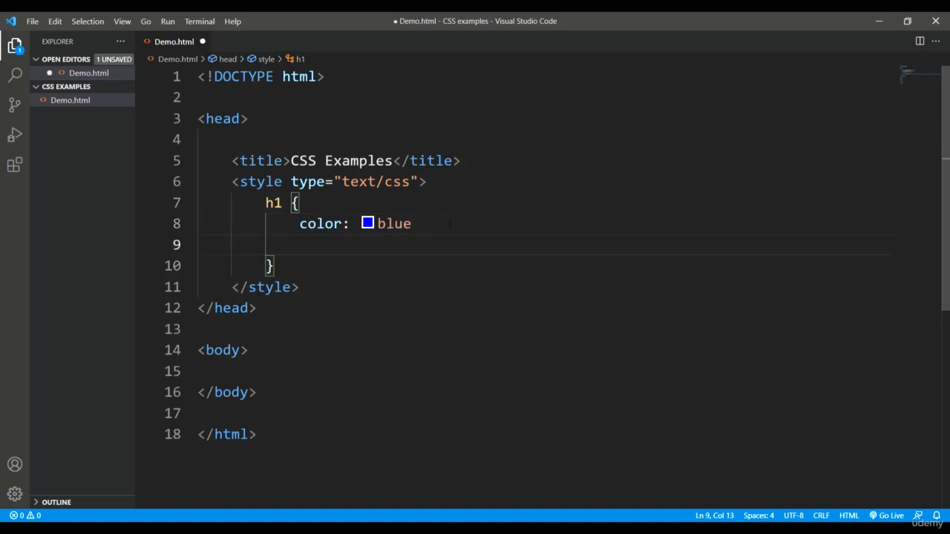
{"action": "type", "text": "font"}
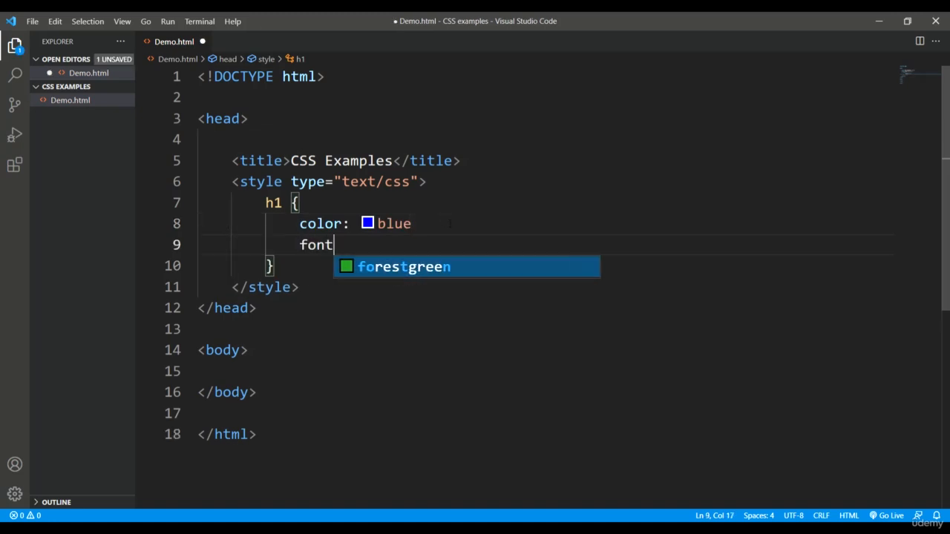
{"action": "mouse_move", "coordinate": [449, 223]}
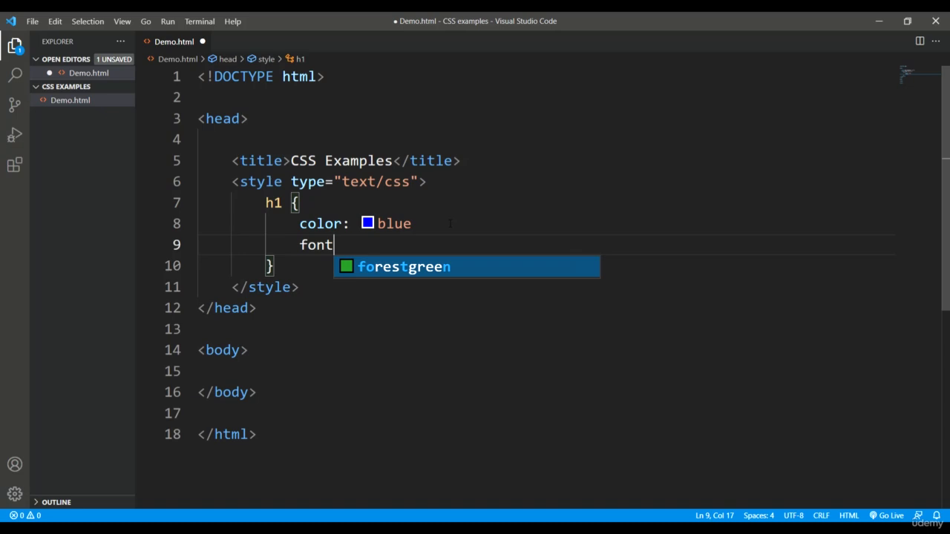
{"action": "type", "text": "-family: Trebuchet ms"}
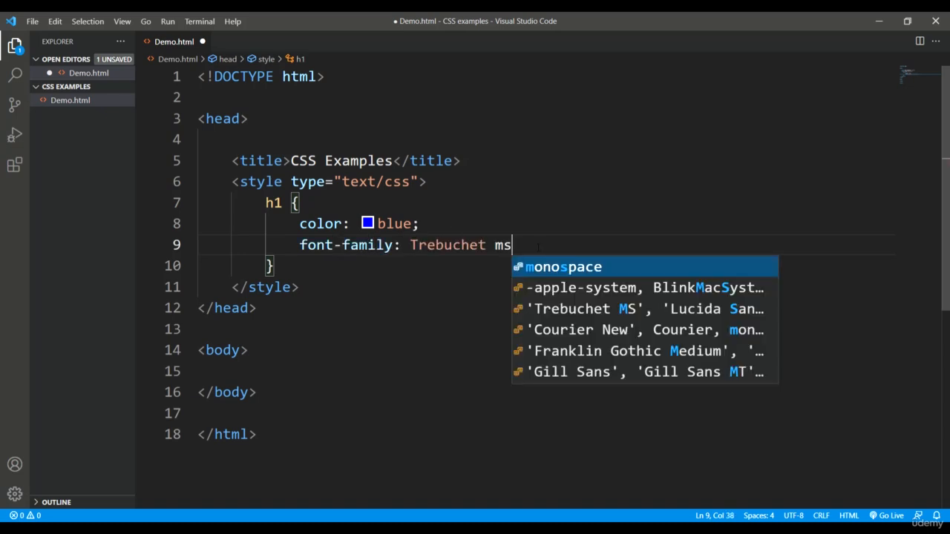
{"action": "type", "text": ";"}
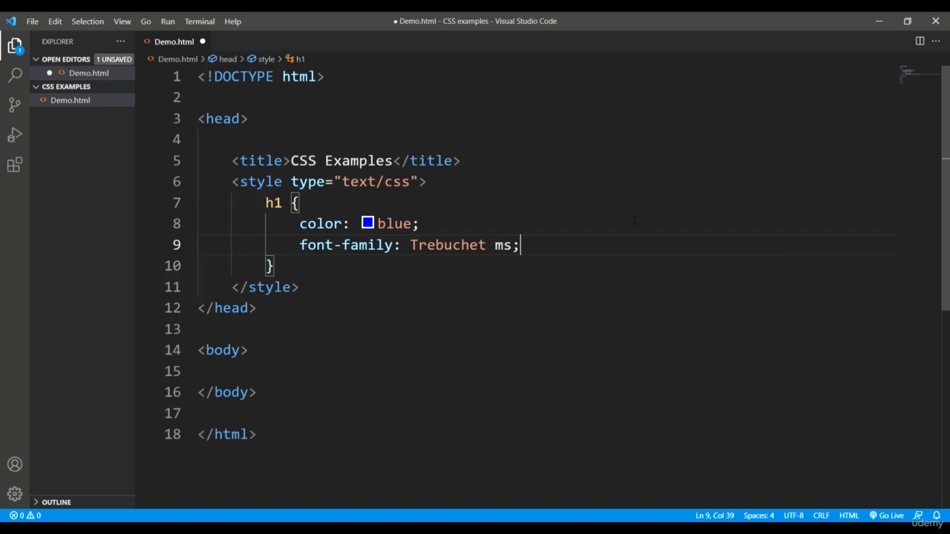
{"action": "mouse_move", "coordinate": [894, 99]}
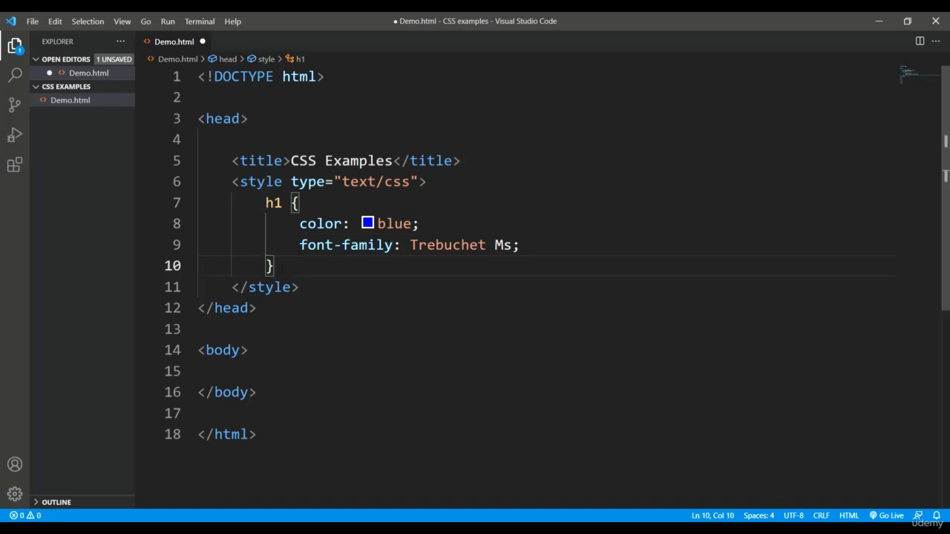
{"action": "key", "text": "Enter"}
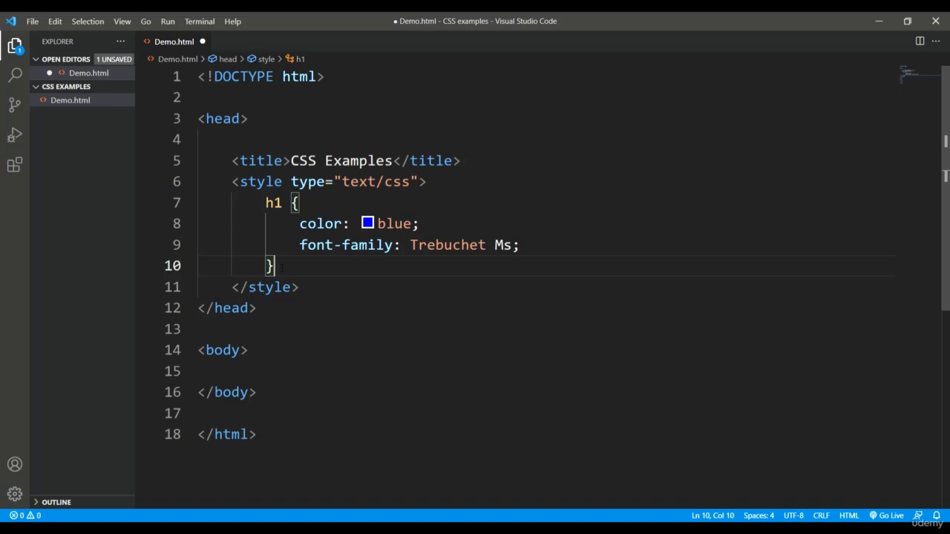
Write an h2 rule below the h1 rule setting color: green;.
{"action": "key", "text": "Enter"}
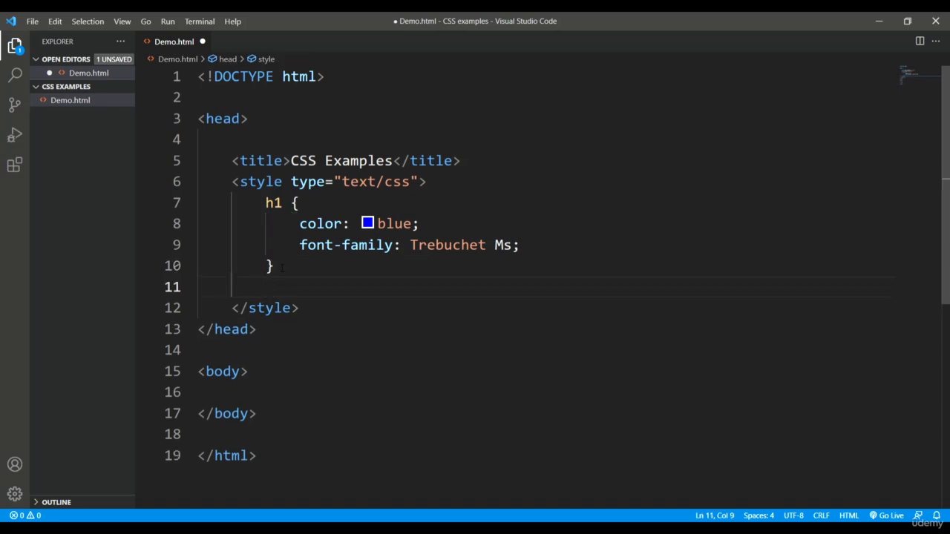
{"action": "key", "text": "Backspace"}
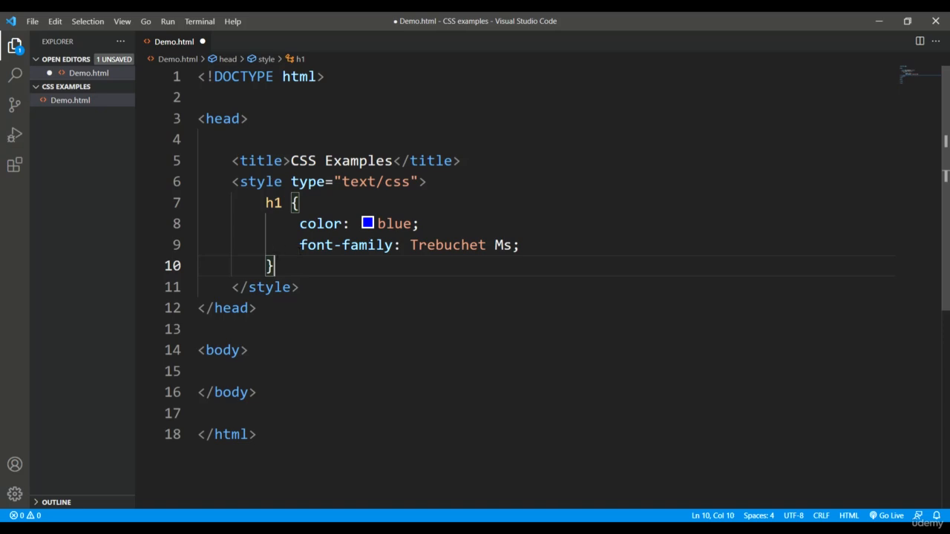
{"action": "key", "text": "Enter"}
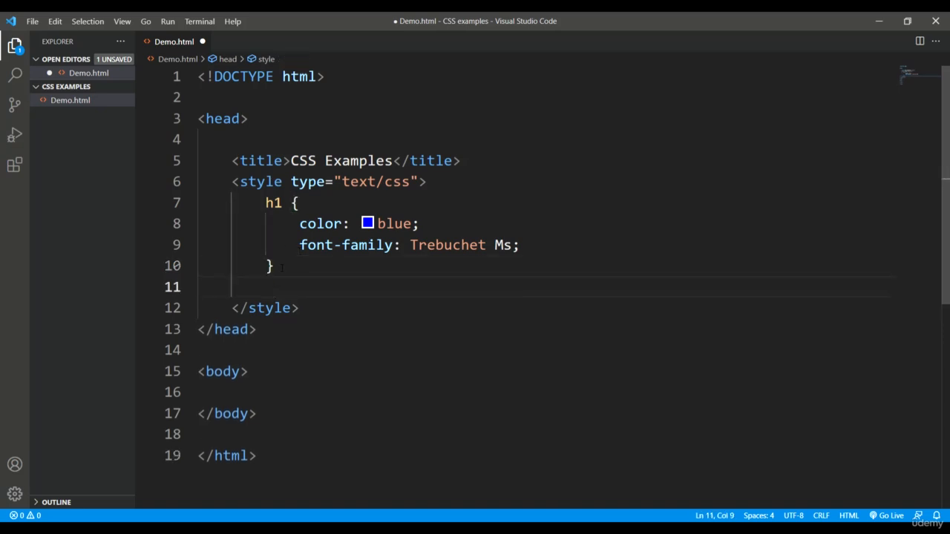
{"action": "type", "text": "h2"}
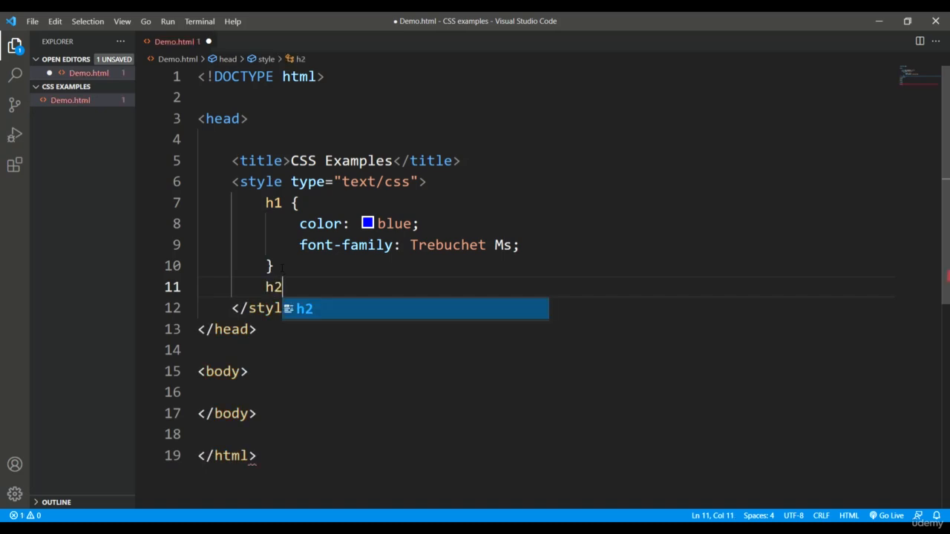
{"action": "type", "text": "{"}
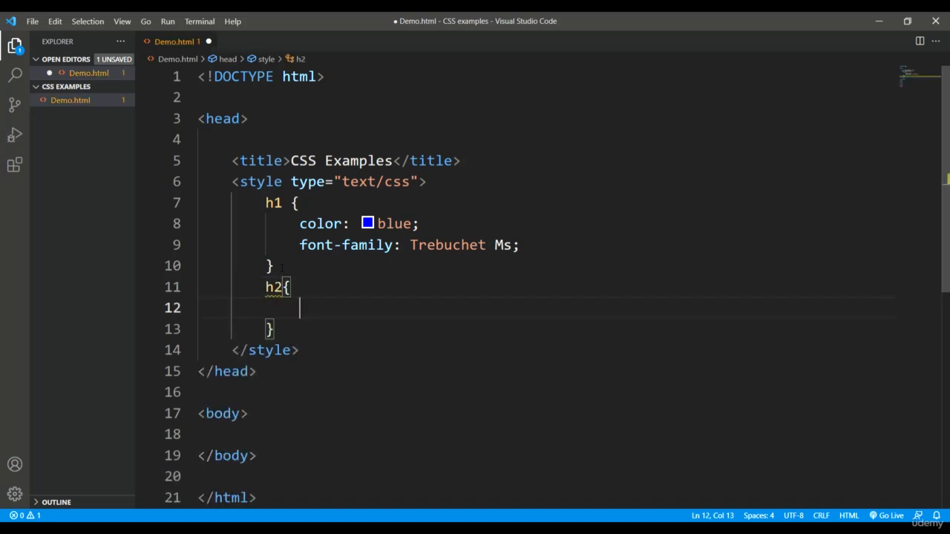
{"action": "type", "text": "color"}
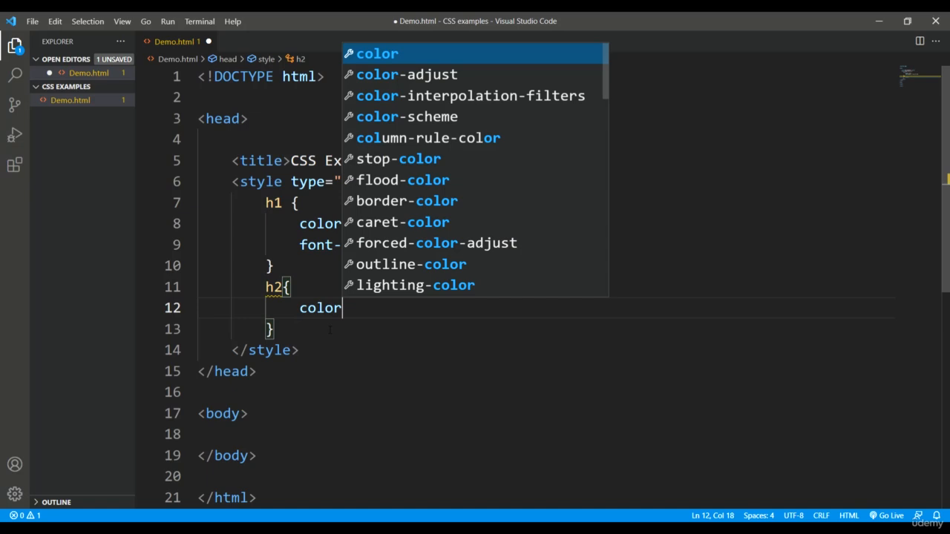
{"action": "type", "text": ":"}
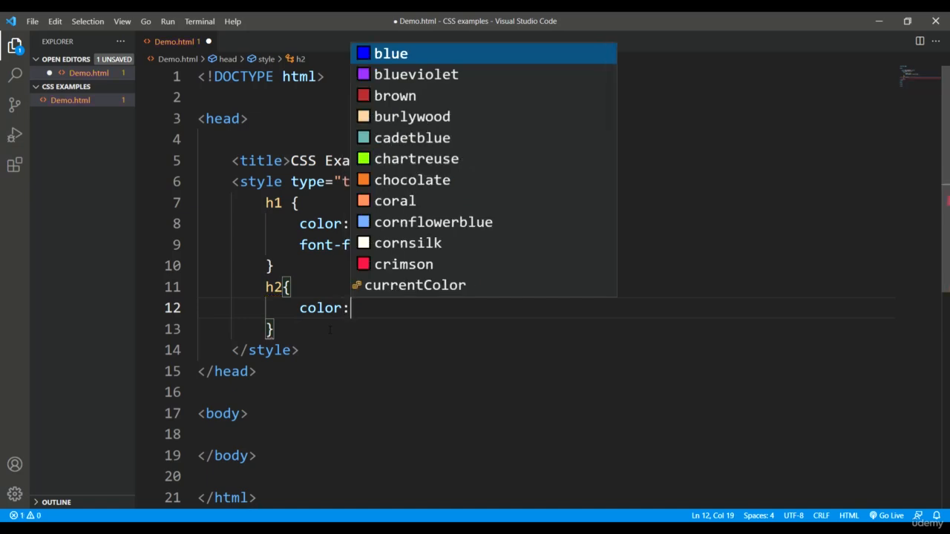
{"action": "type", "text": "green"}
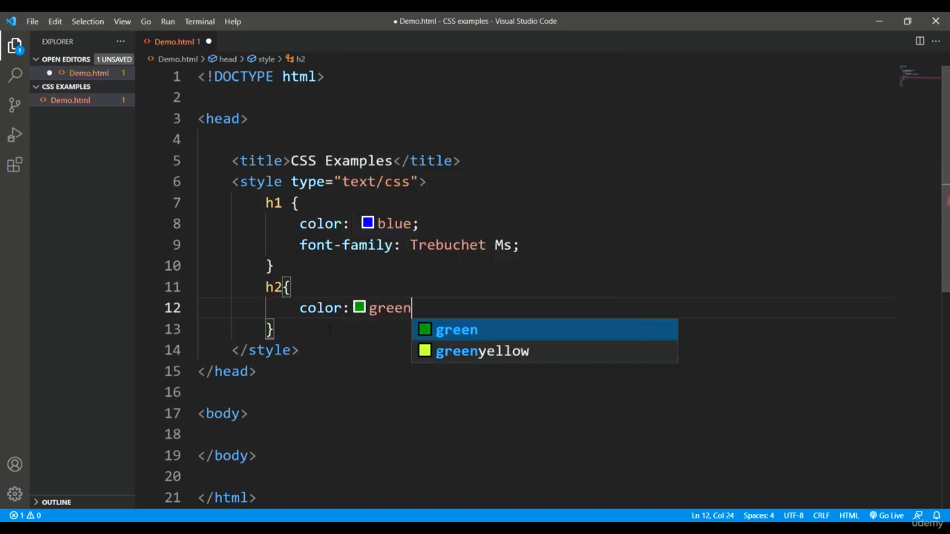
{"action": "type", "text": ";"}
{"action": "left_click", "coordinate": [545, 435]}
{"action": "type", "text": "<"}
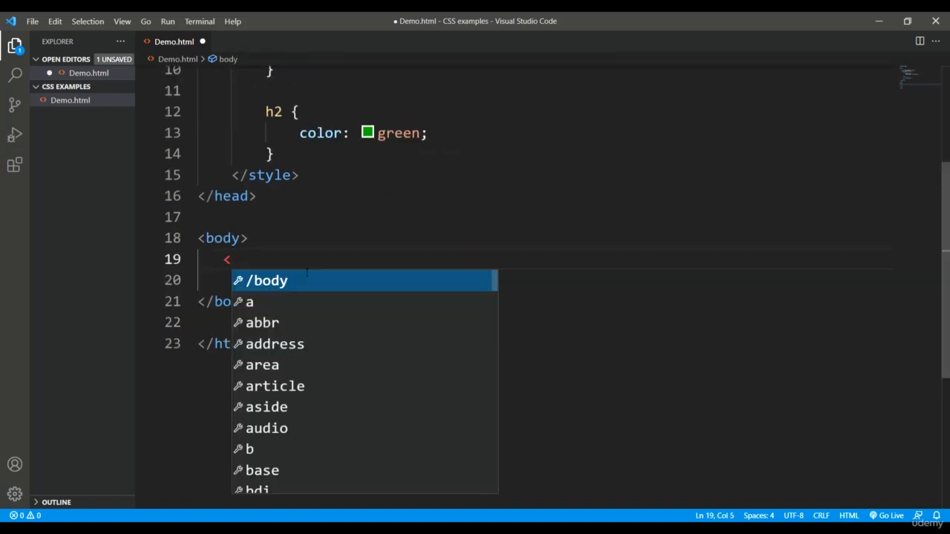
Add body headings h1 'Welcome to the CSS course' and h2 'Easy learning'.
{"action": "type", "text": "h1></h1>"}
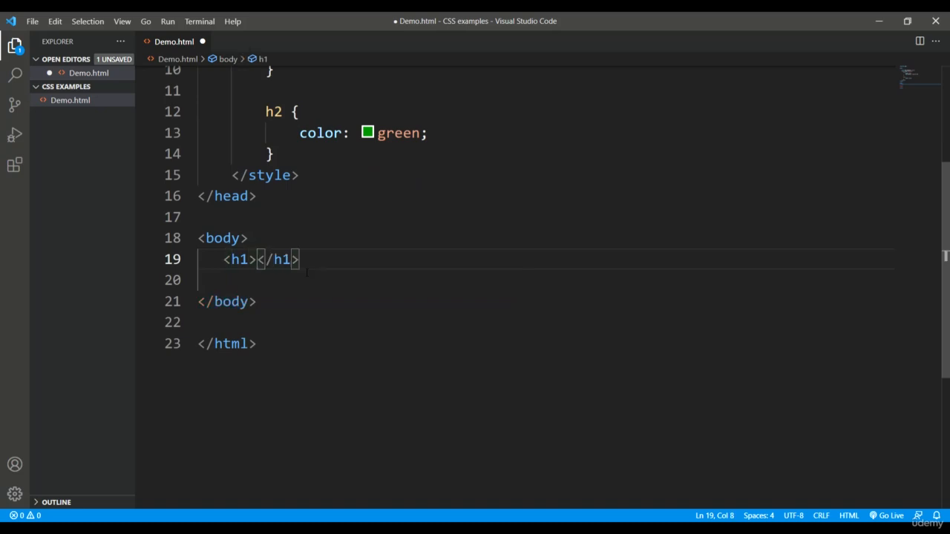
{"action": "type", "text": "Welcome to"}
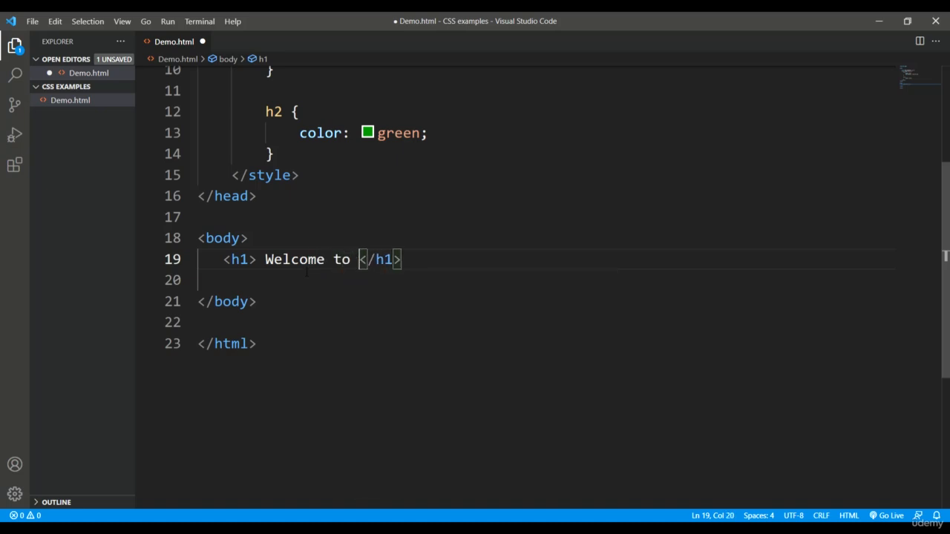
{"action": "type", "text": "the CSS cours"}
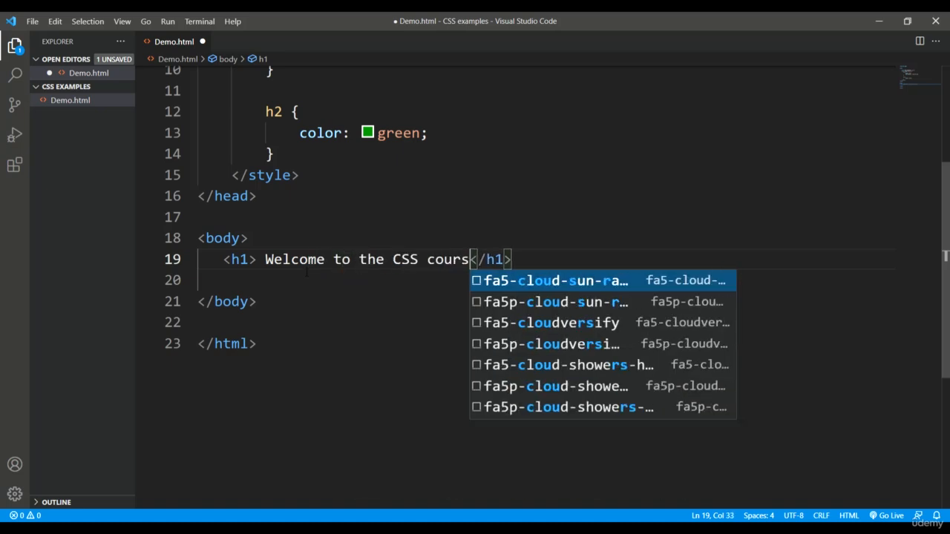
{"action": "type", "text": "e"}
{"action": "left_click", "coordinate": [547, 280]}
{"action": "type", "text": "<h2></h2>"}
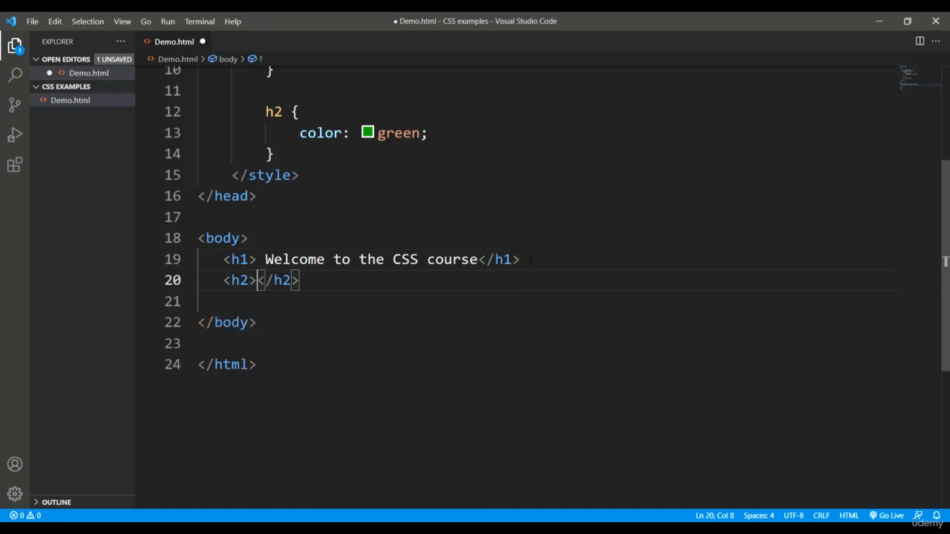
{"action": "type", "text": "Easy learnin"}
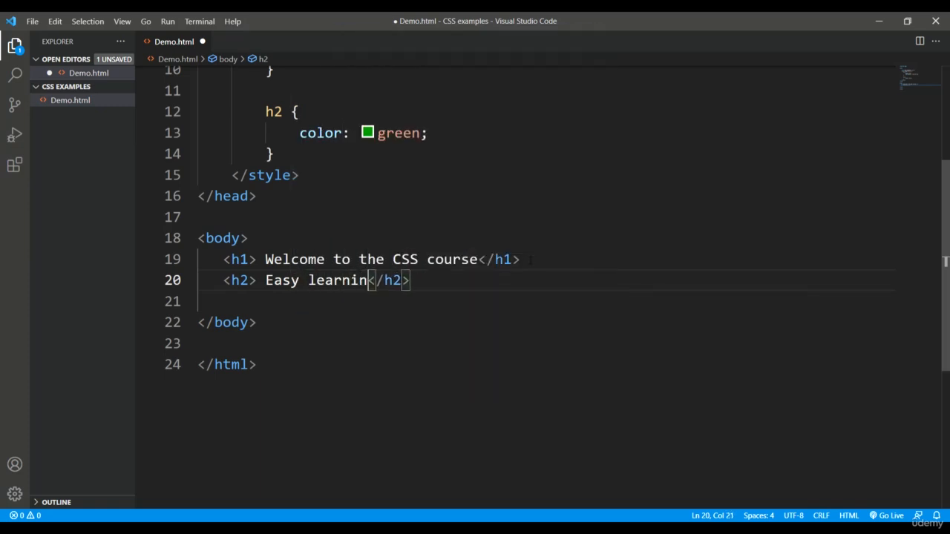
{"action": "type", "text": "g"}
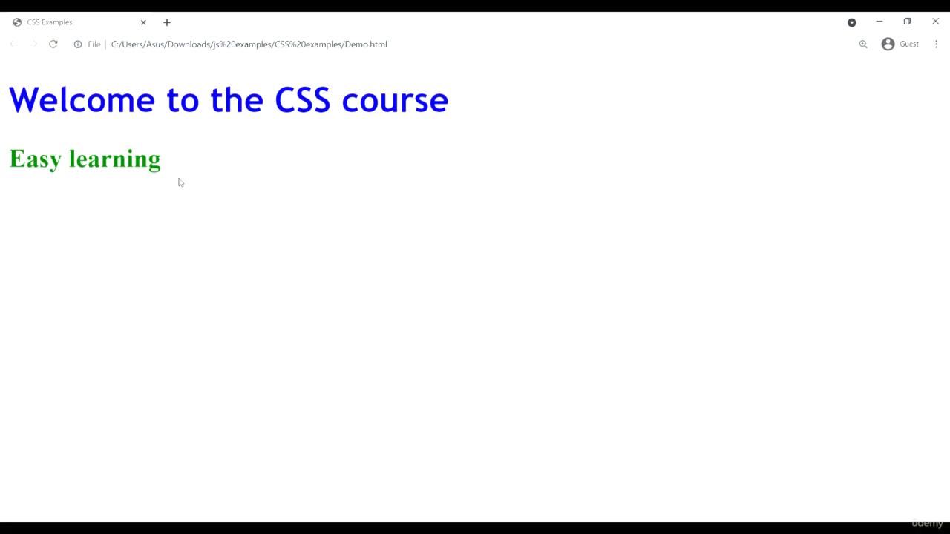
{"action": "mouse_move", "coordinate": [570, 128]}
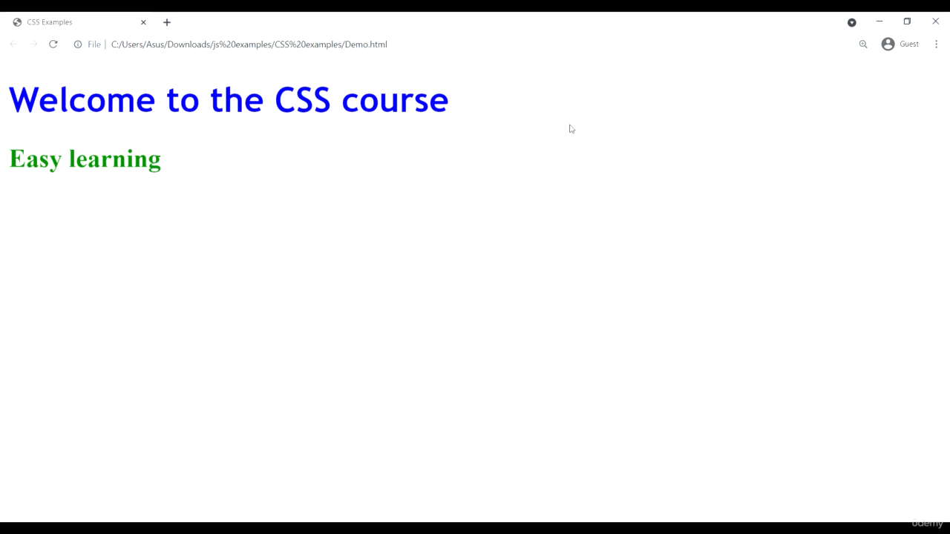
{"action": "mouse_move", "coordinate": [3, 105]}
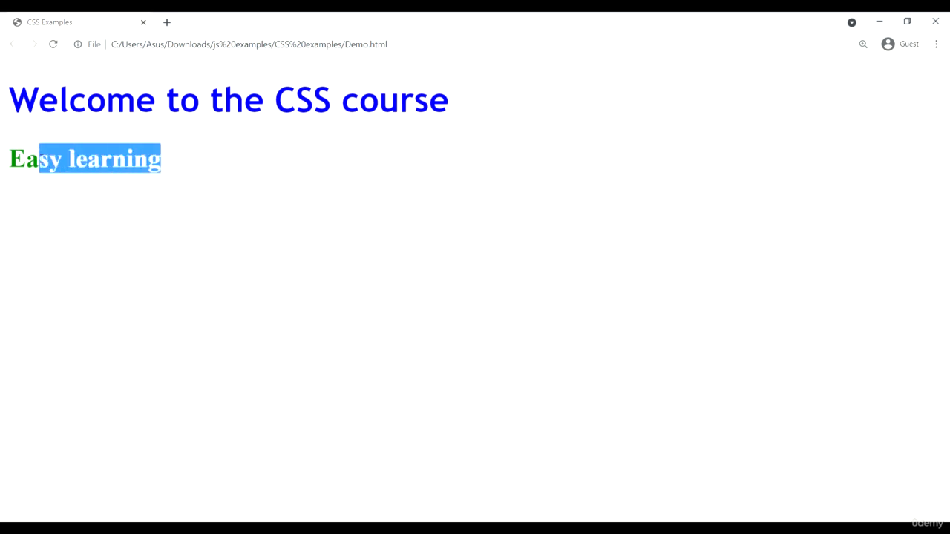
View the blue and green headings in Chrome, clearing the text selection on the page.
{"action": "left_click", "coordinate": [181, 196]}
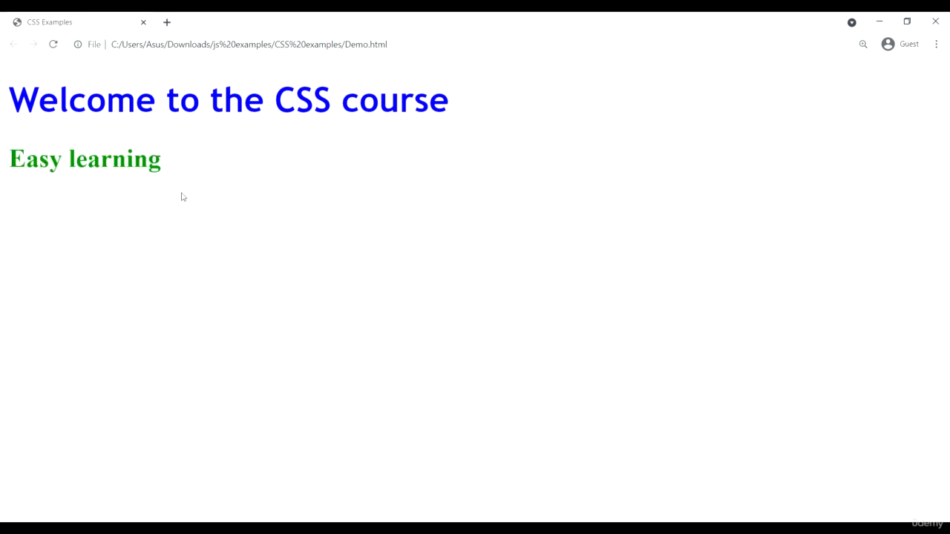
{"action": "mouse_move", "coordinate": [423, 187]}
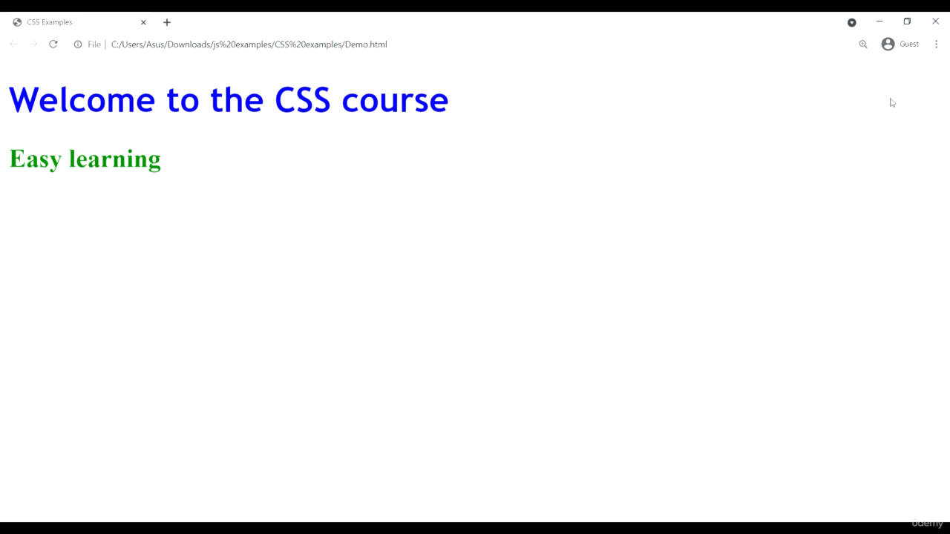
{"action": "mouse_move", "coordinate": [175, 183]}
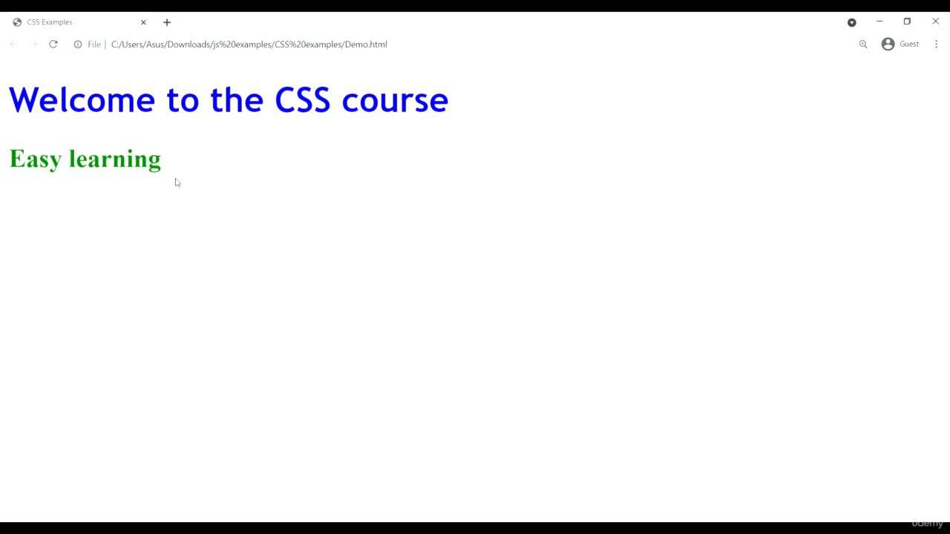
{"action": "mouse_move", "coordinate": [570, 127]}
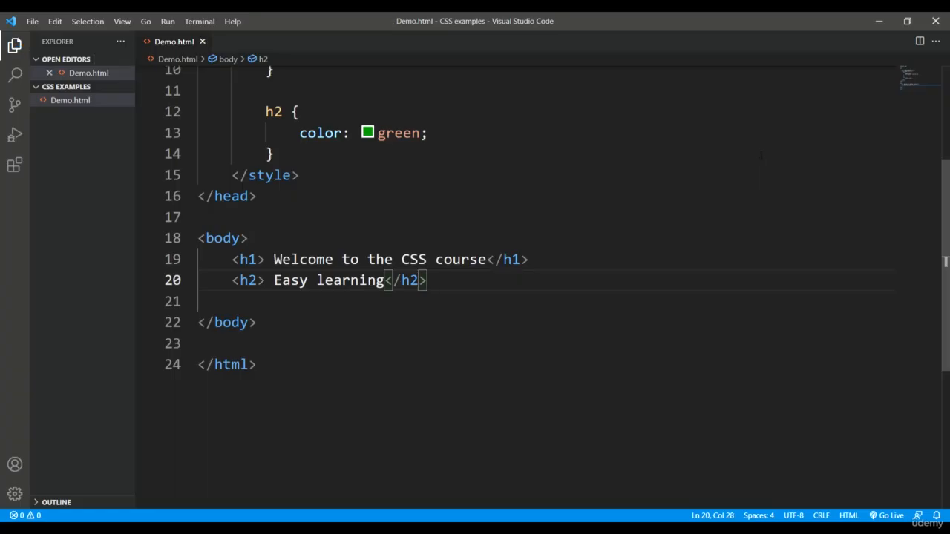
{"action": "mouse_move", "coordinate": [895, 98]}
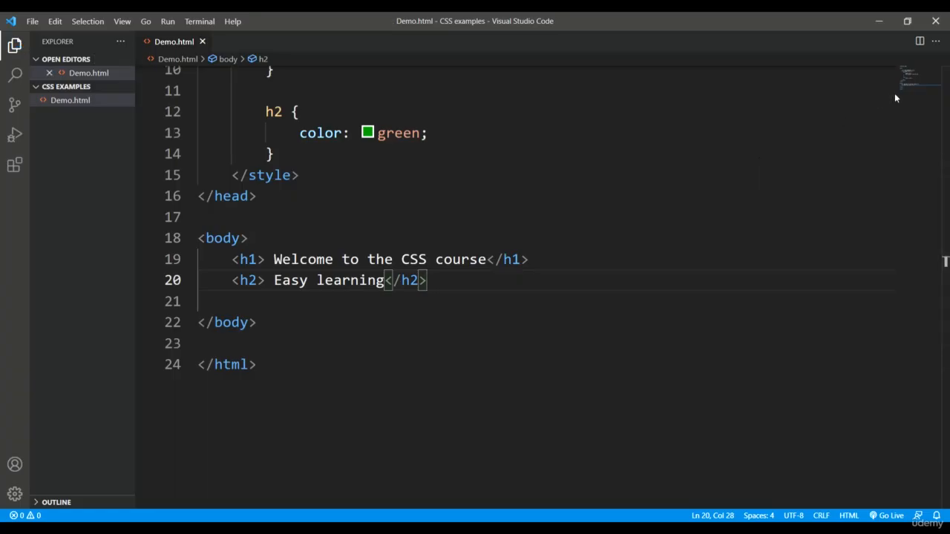
{"action": "mouse_move", "coordinate": [882, 104]}
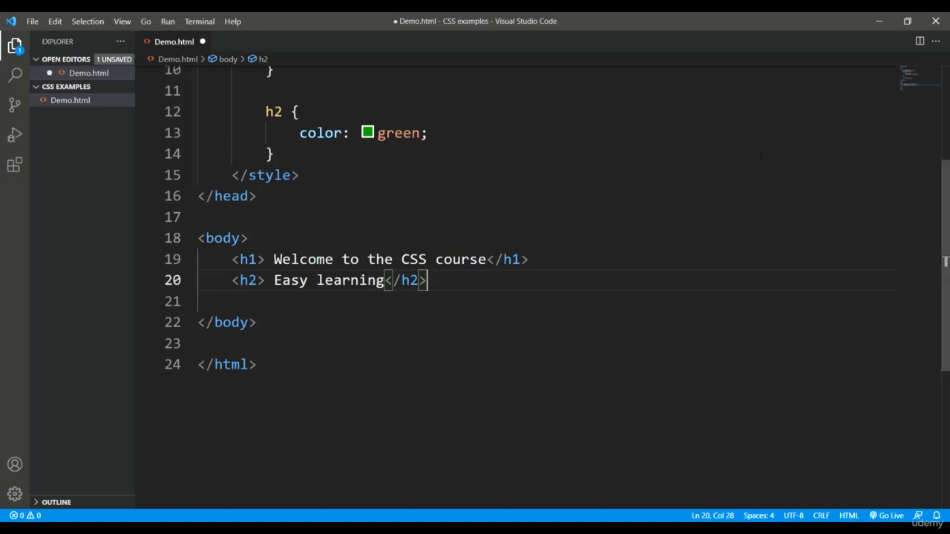
Save the finished Demo.html with Ctrl+S.
{"action": "key", "text": "ctrl+s"}
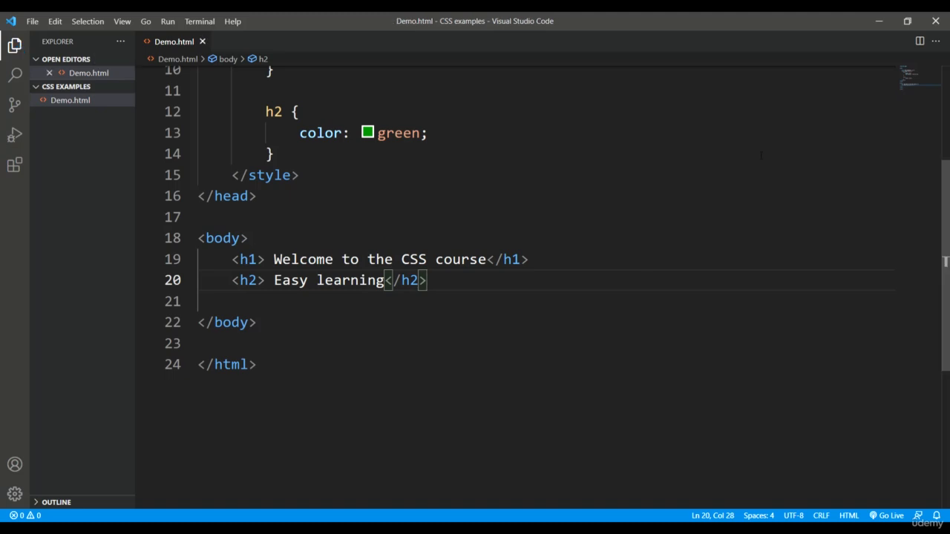
{"action": "mouse_move", "coordinate": [895, 98]}
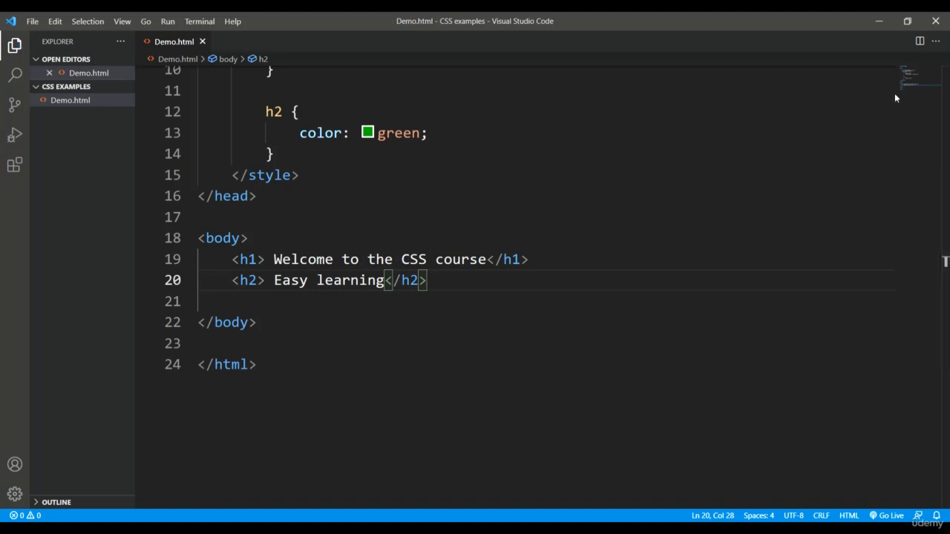